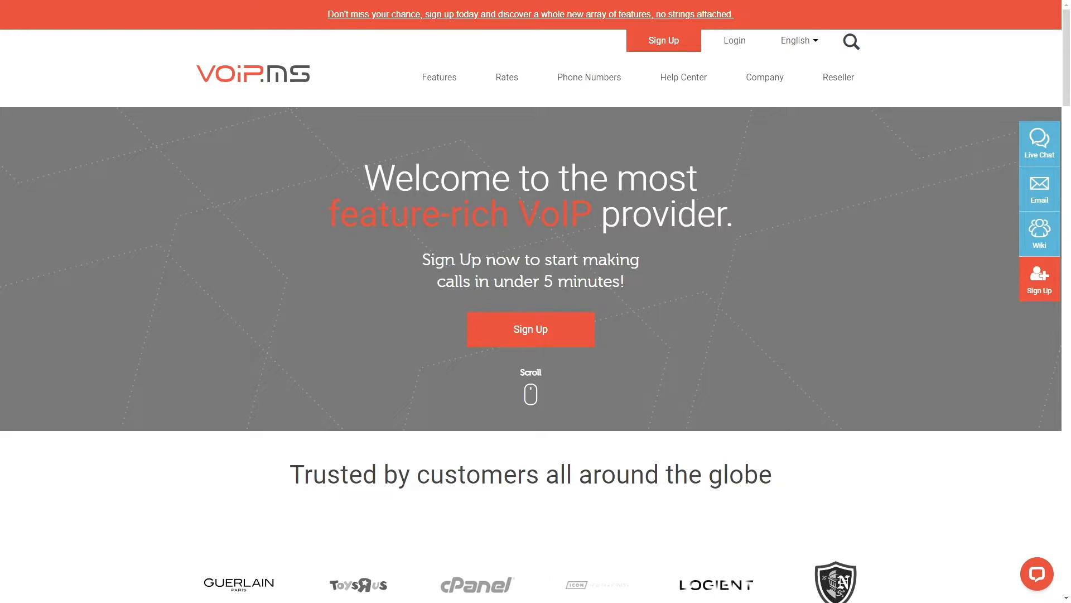
- Sign in and go to Reseller > Manage Rates & Packages, currently empty
{"action": "left_click", "coordinate": [734, 40]}
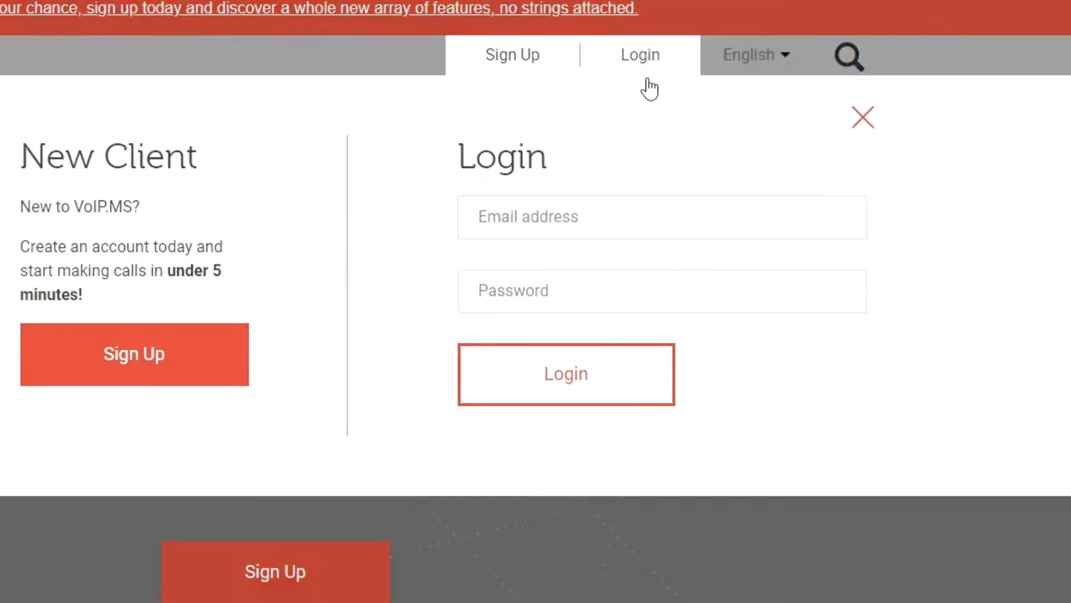
{"action": "type", "text": "voip."}
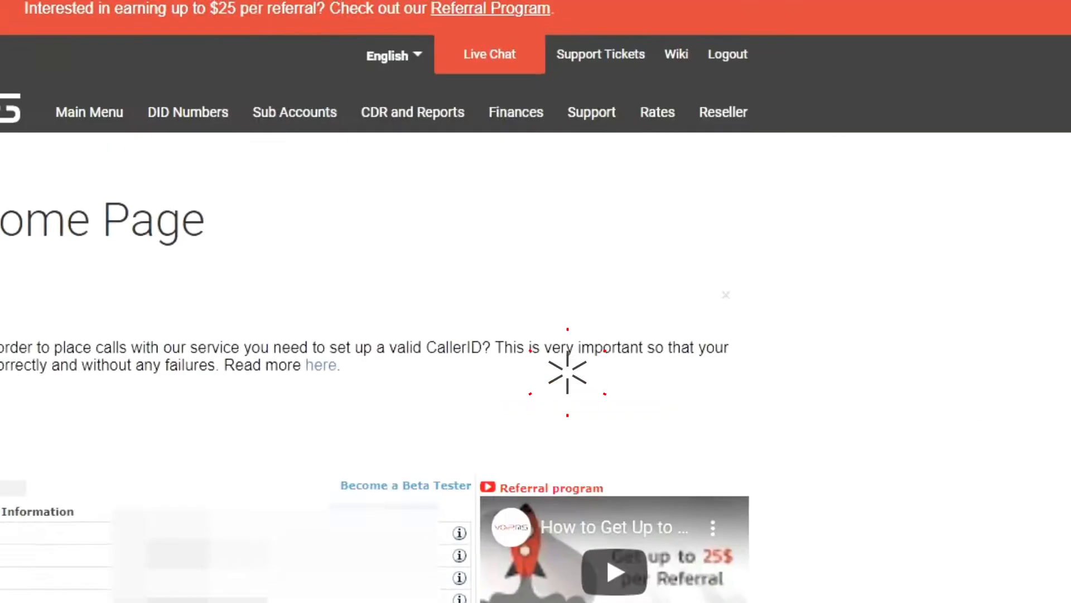
{"action": "left_click", "coordinate": [723, 112]}
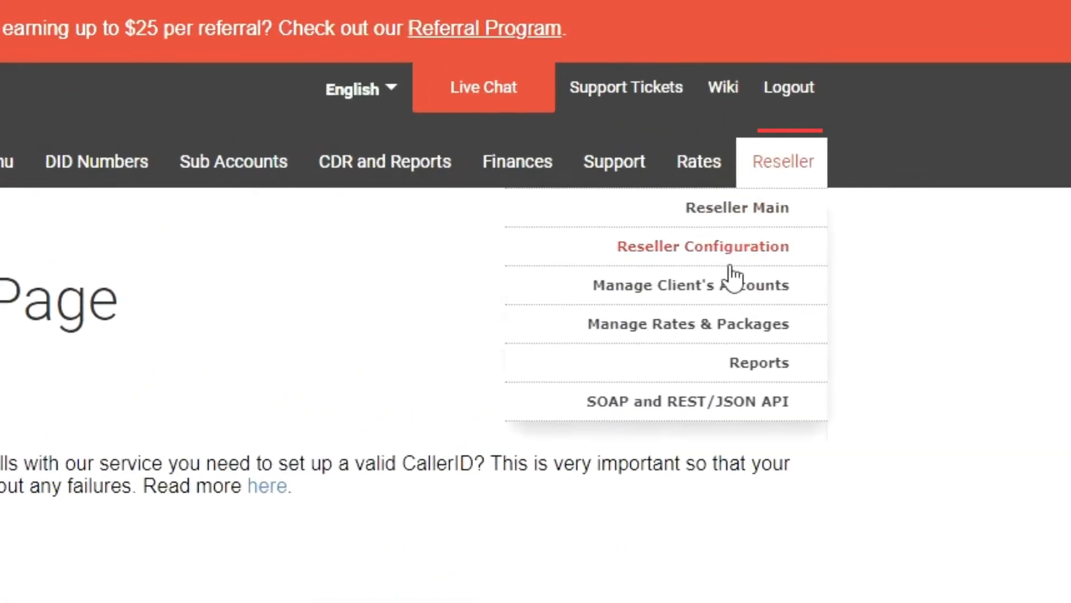
{"action": "mouse_move", "coordinate": [803, 333]}
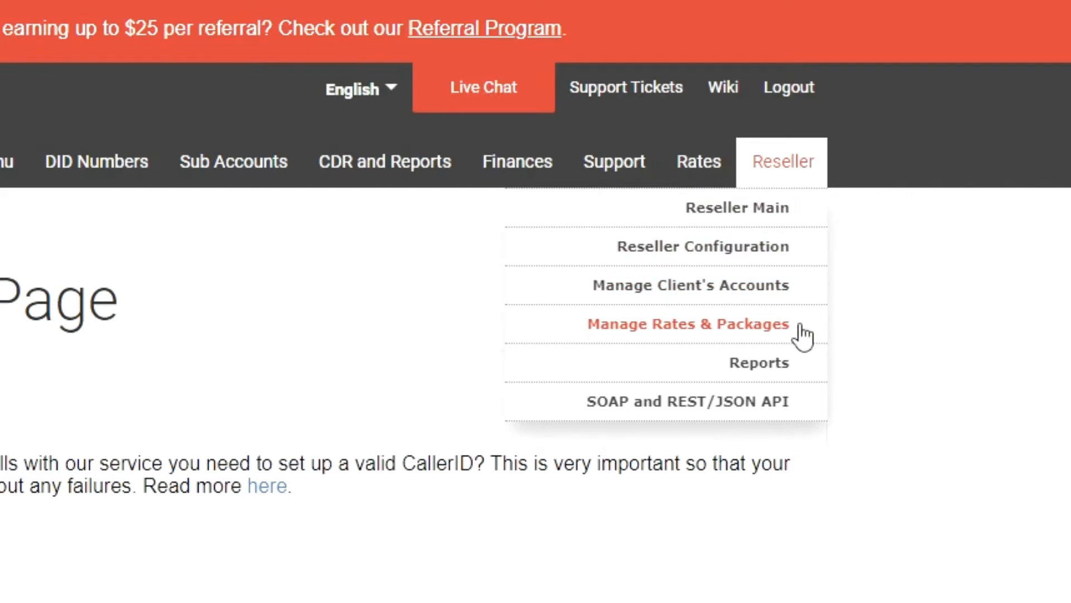
{"action": "left_click", "coordinate": [686, 324]}
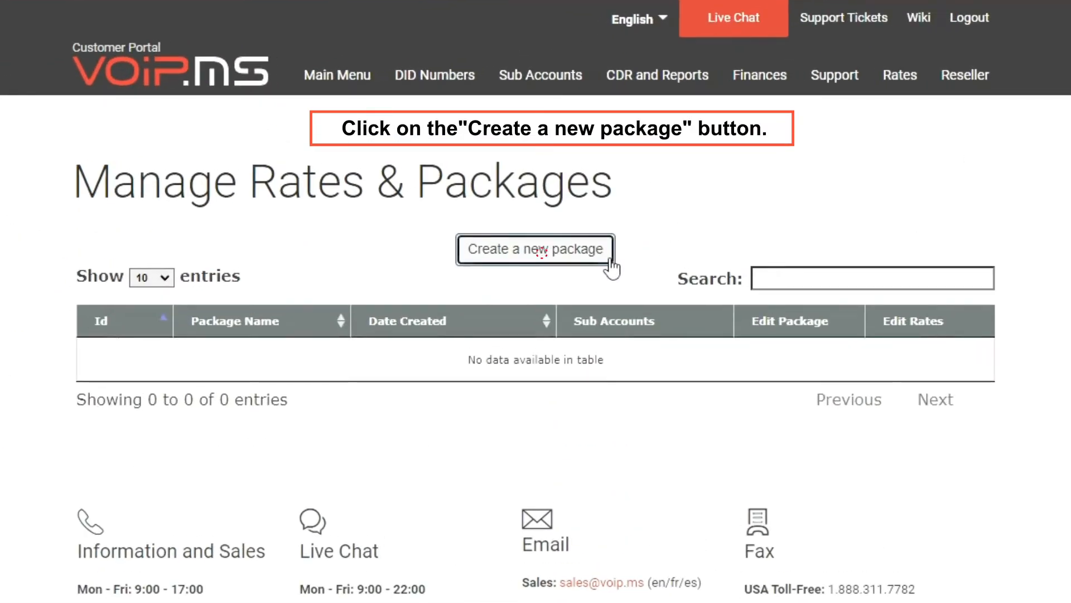
- Create package 'Premium North America' with fixed outbound markup 0.05
{"action": "left_click", "coordinate": [536, 248]}
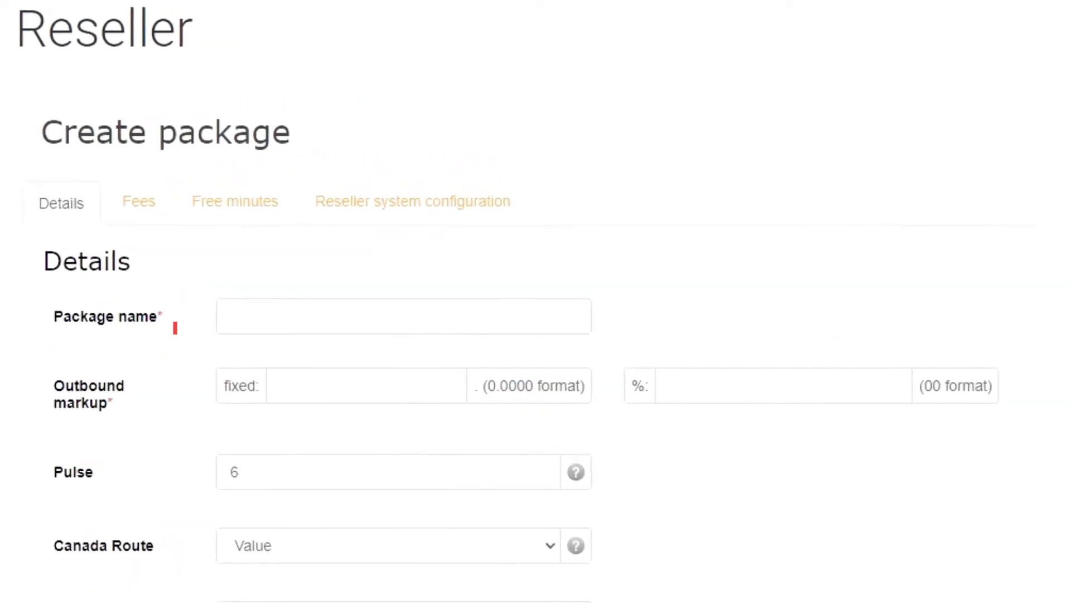
{"action": "type", "text": "Premium North Amer"}
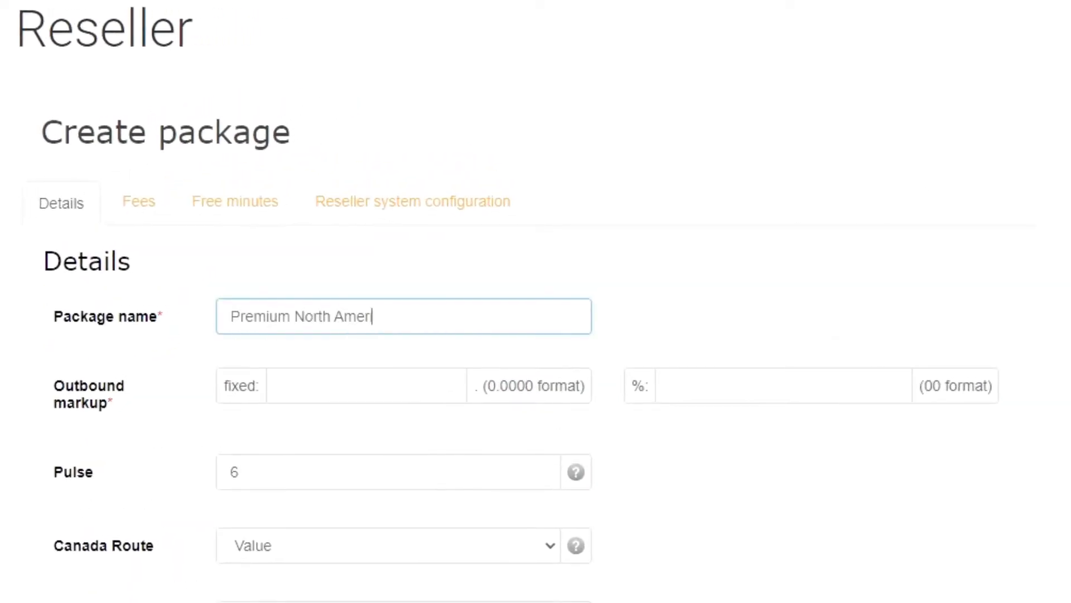
{"action": "type", "text": "ica"}
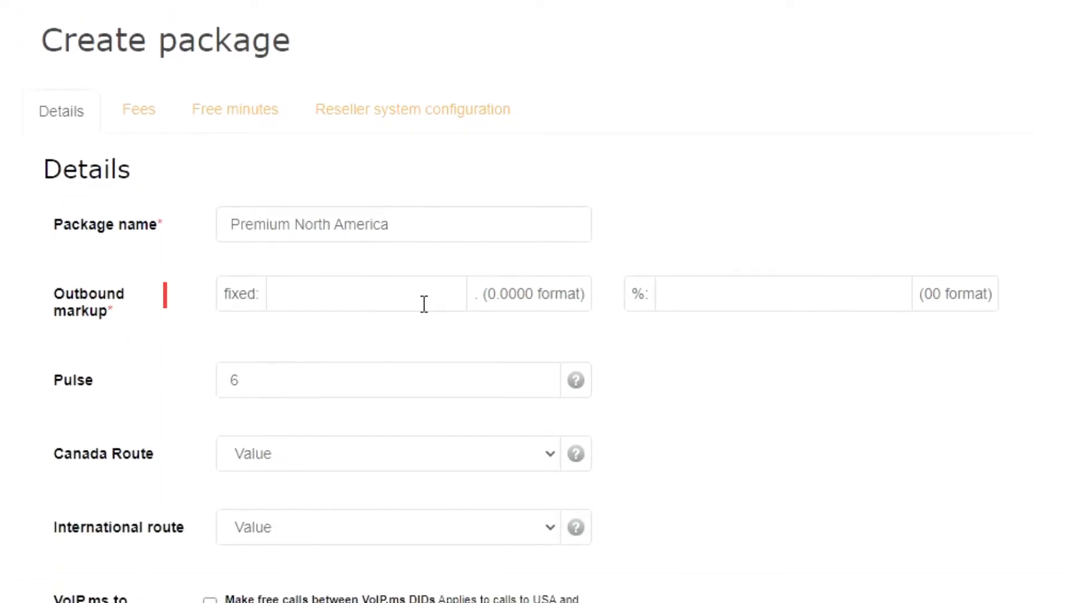
{"action": "type", "text": "0.05"}
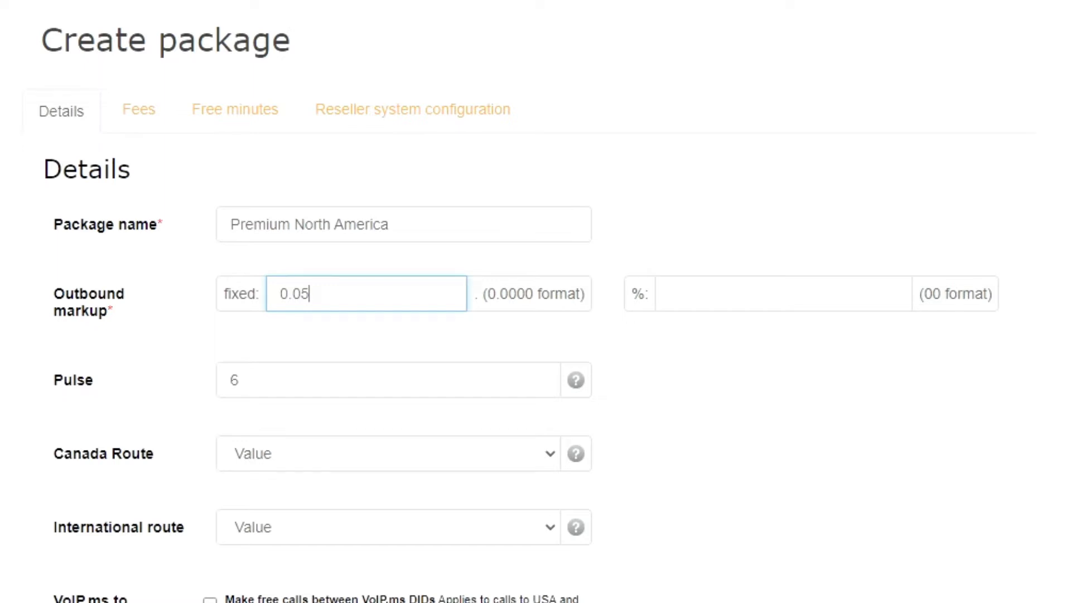
- Set the Canada and international routes to Premium
{"action": "scroll", "scroll_direction": "down", "scroll_amount": 3}
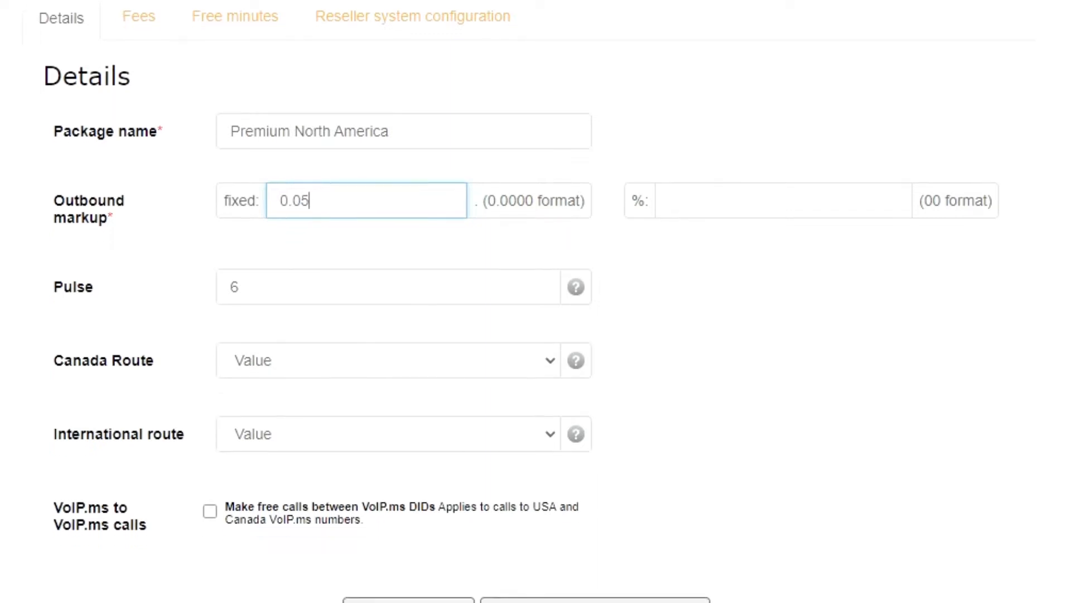
{"action": "scroll", "scroll_direction": "down", "scroll_amount": 3}
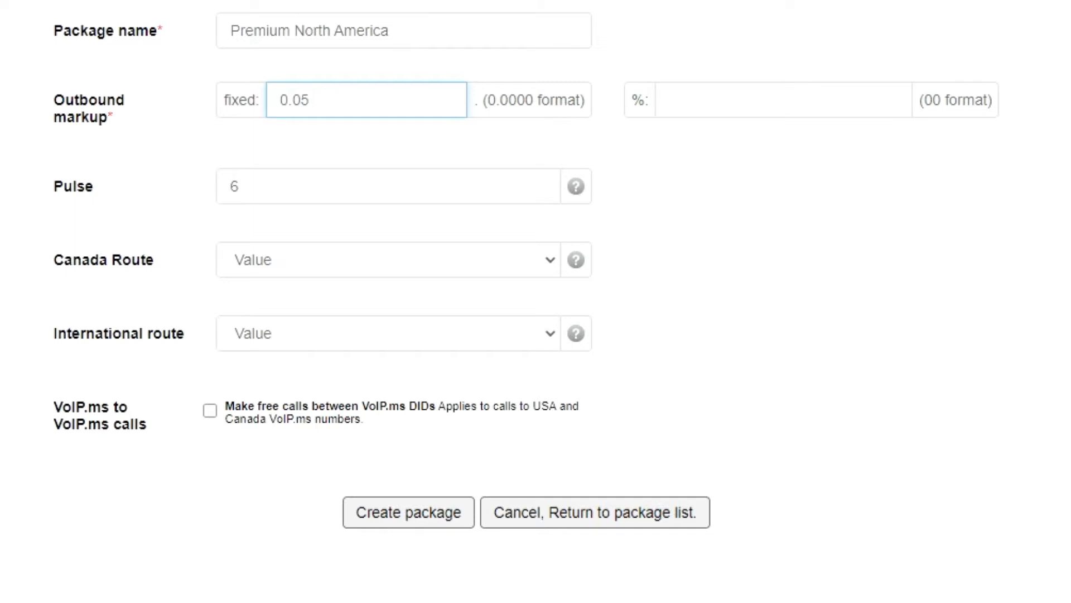
{"action": "left_click", "coordinate": [383, 334]}
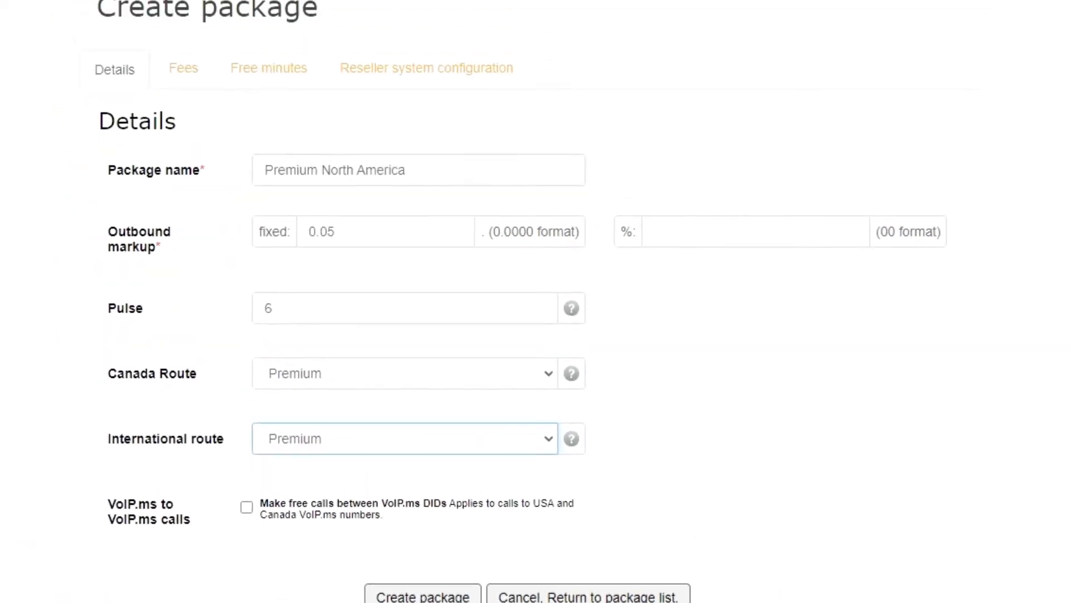
{"action": "left_click", "coordinate": [182, 68]}
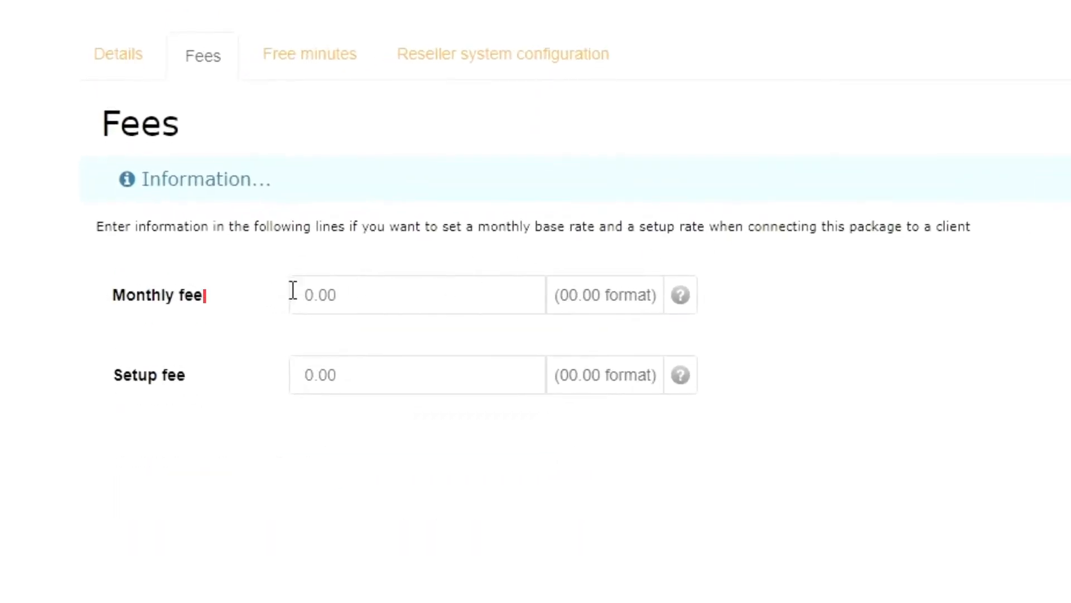
- Enter a monthly fee of 14.99 for the package
{"action": "type", "text": "14.00"}
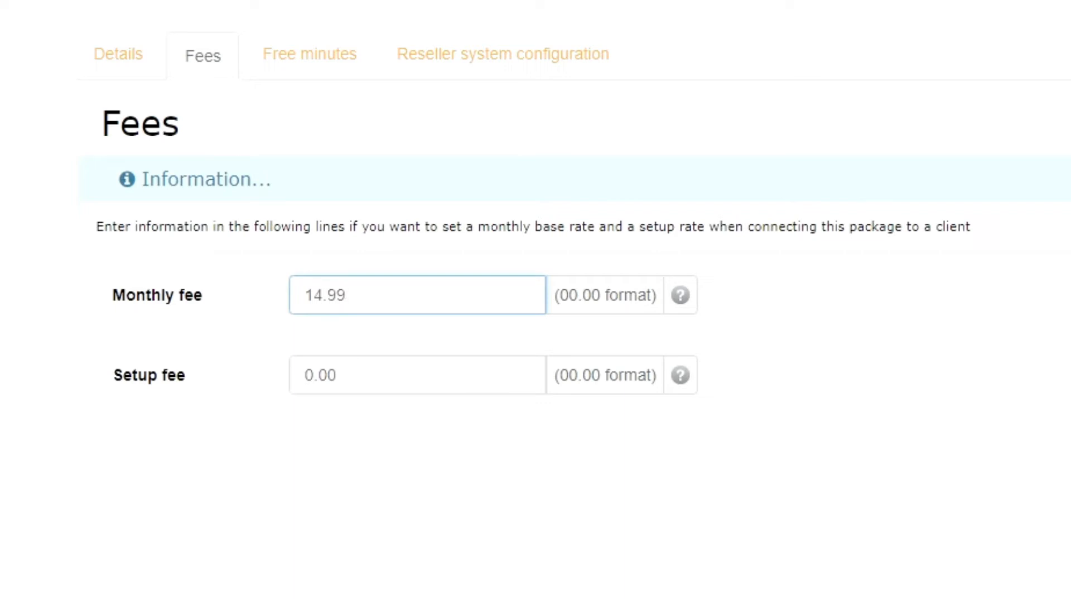
{"action": "mouse_move", "coordinate": [933, 15]}
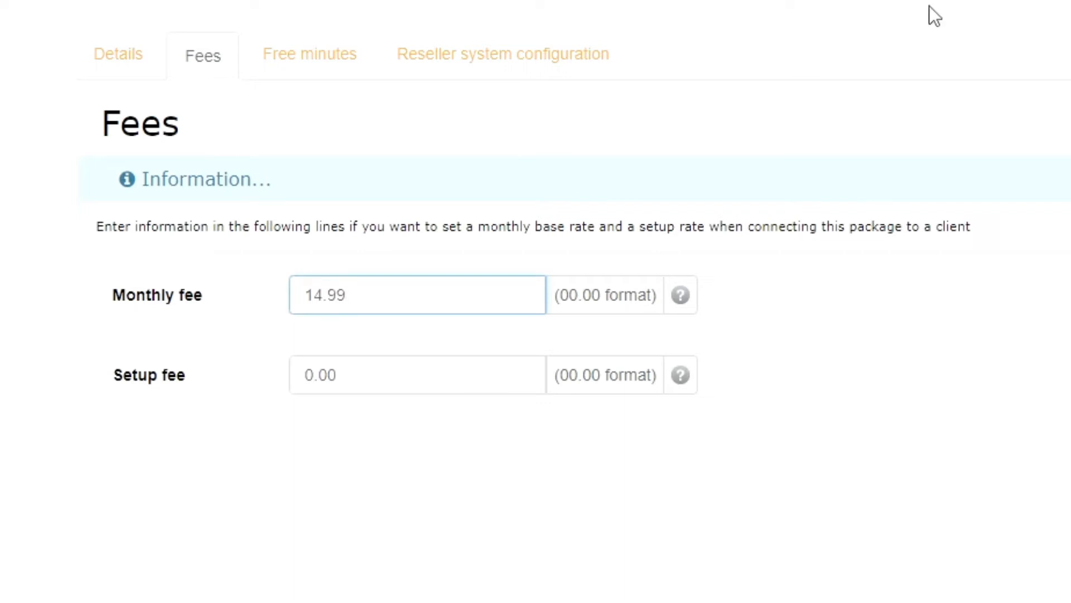
{"action": "left_click", "coordinate": [309, 53]}
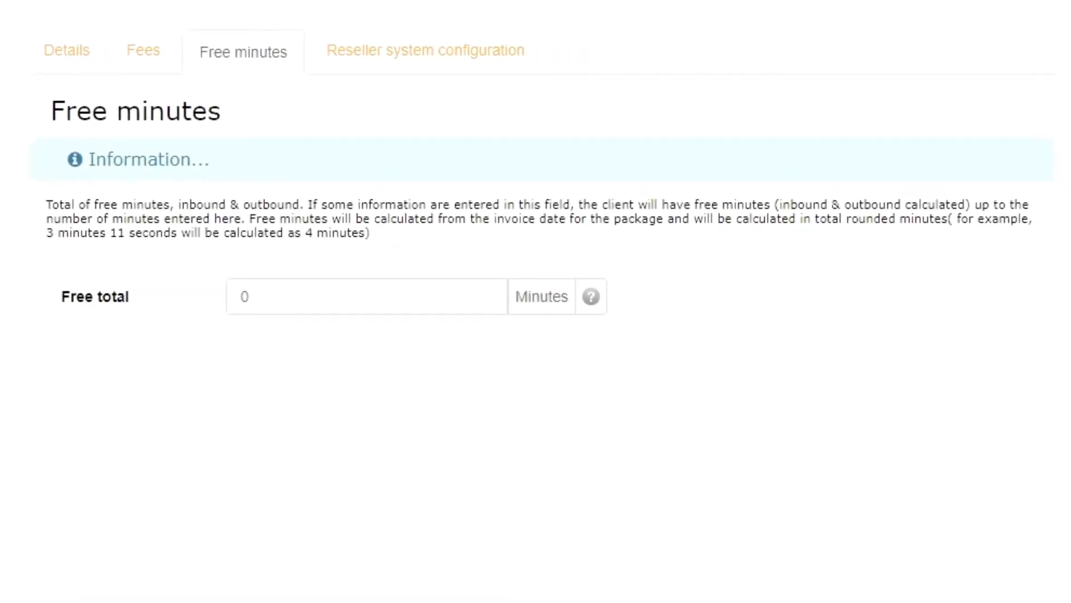
{"action": "mouse_move", "coordinate": [341, 343]}
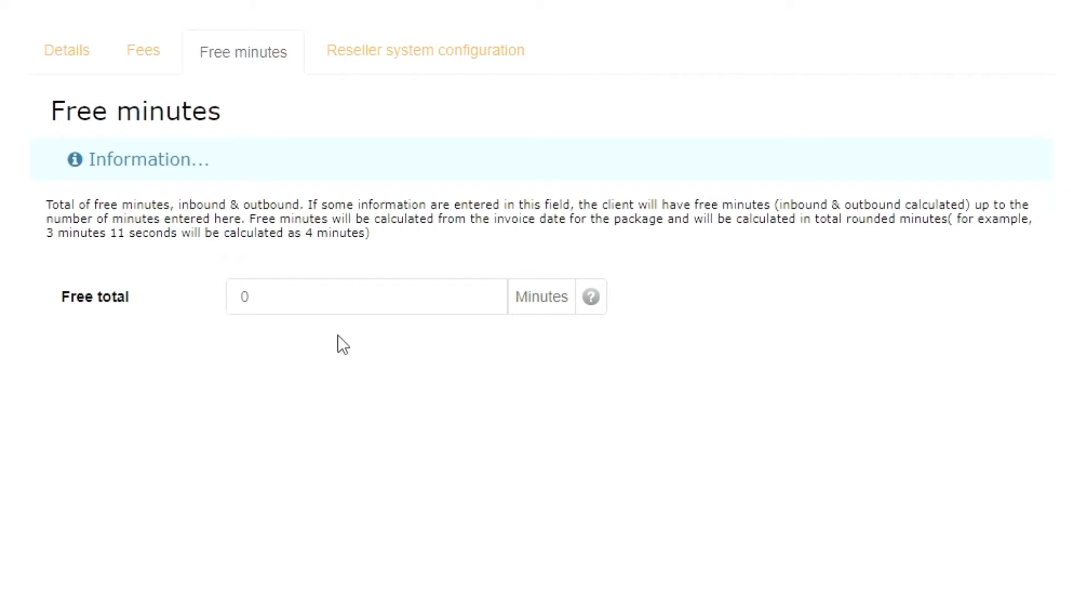
- Give the package 10000 total free minutes
{"action": "type", "text": "10000"}
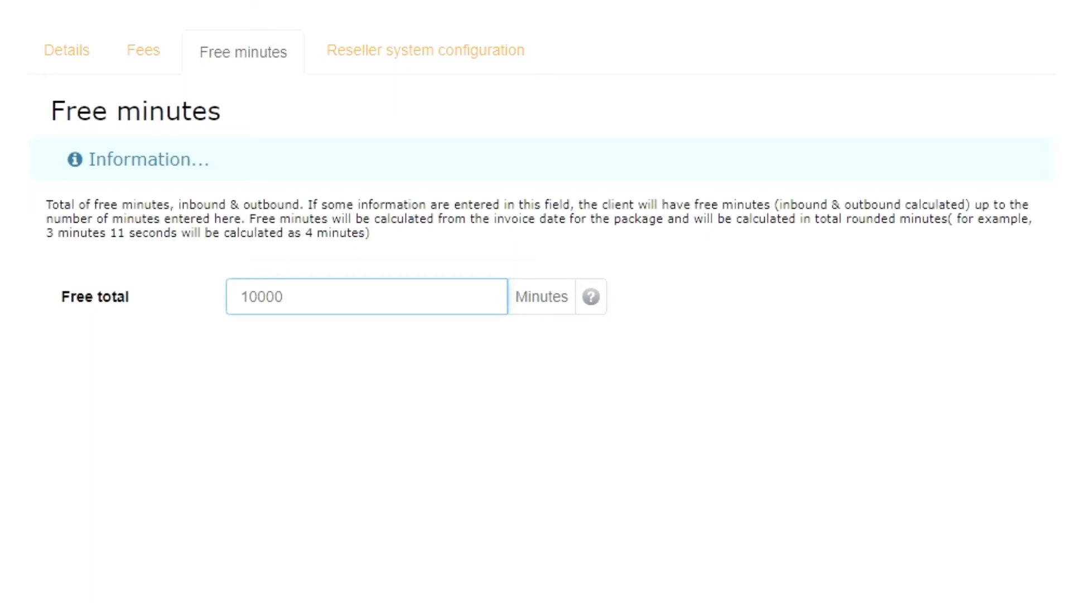
{"action": "left_click", "coordinate": [367, 296]}
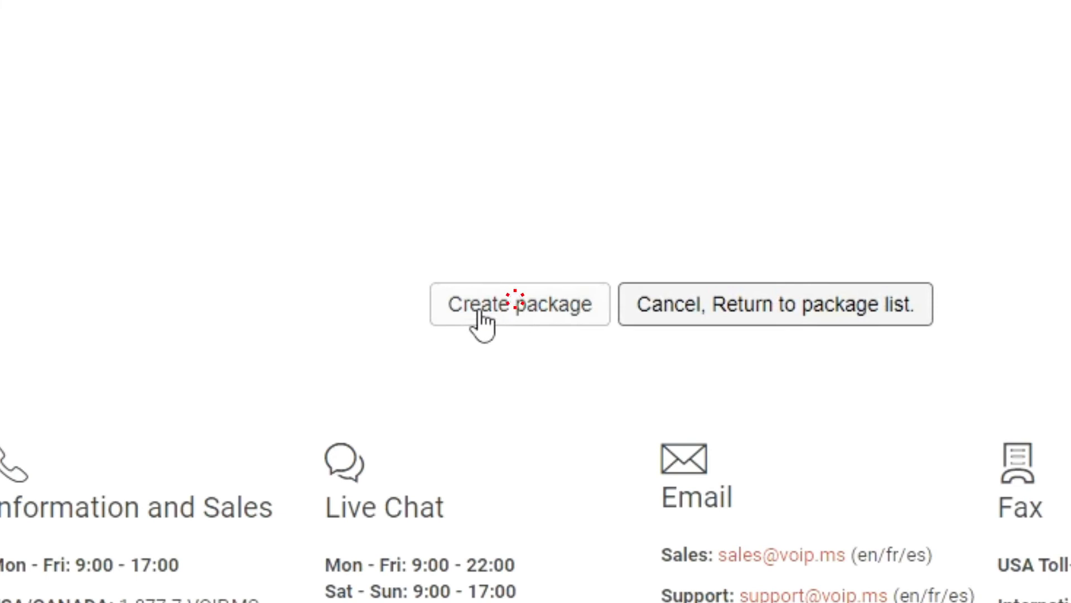
- Save the package and open the client's management page under Manage Client's Accounts
{"action": "left_click", "coordinate": [520, 304]}
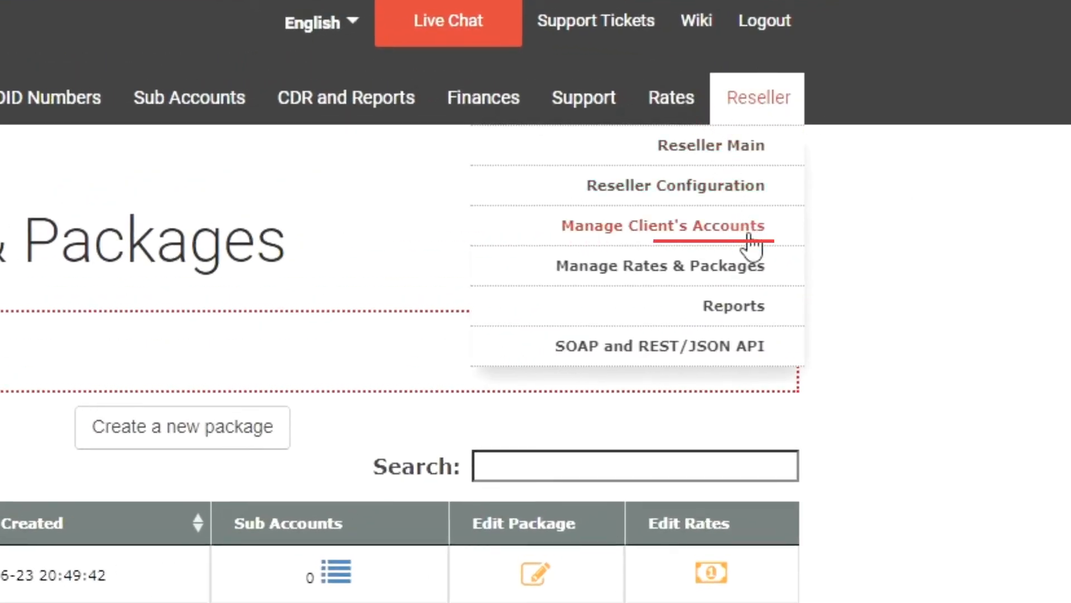
{"action": "left_click", "coordinate": [661, 225]}
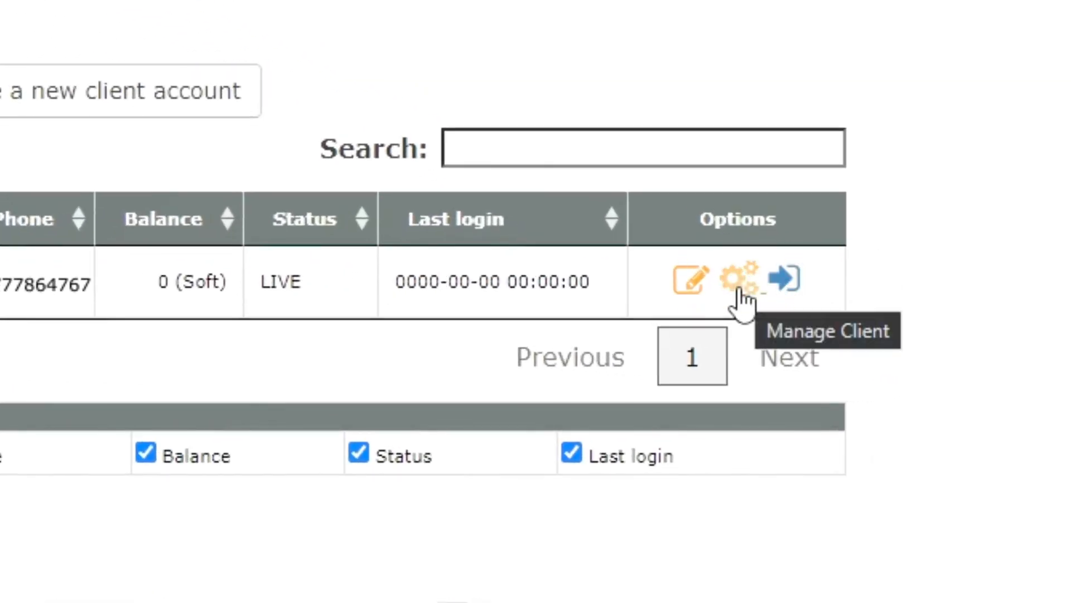
{"action": "left_click", "coordinate": [735, 279]}
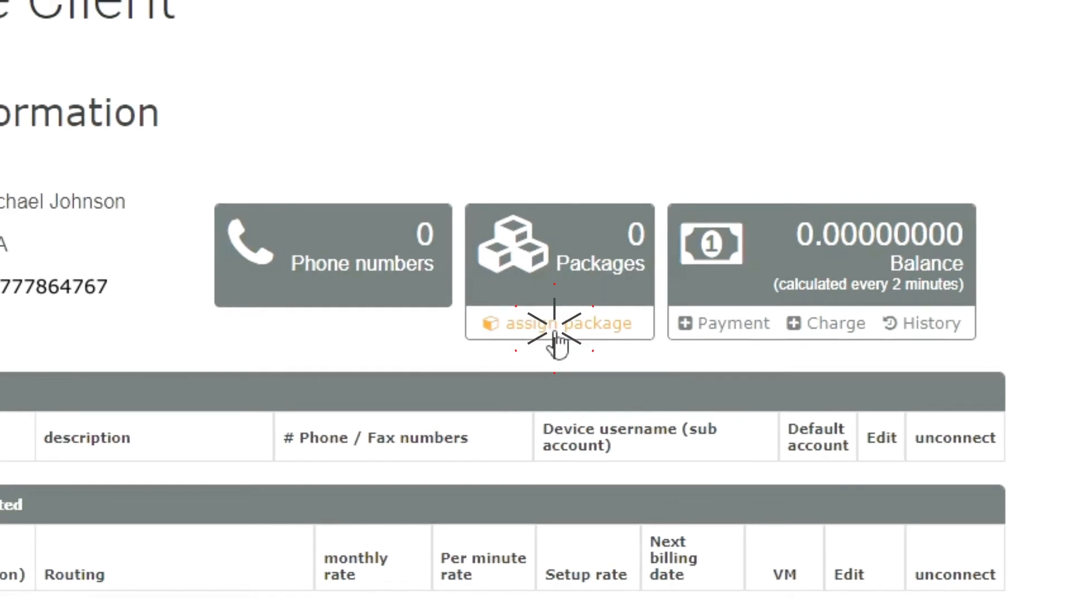
- Assign a package using the existing Johnson sub account and continue to its edit form
{"action": "left_click", "coordinate": [559, 322]}
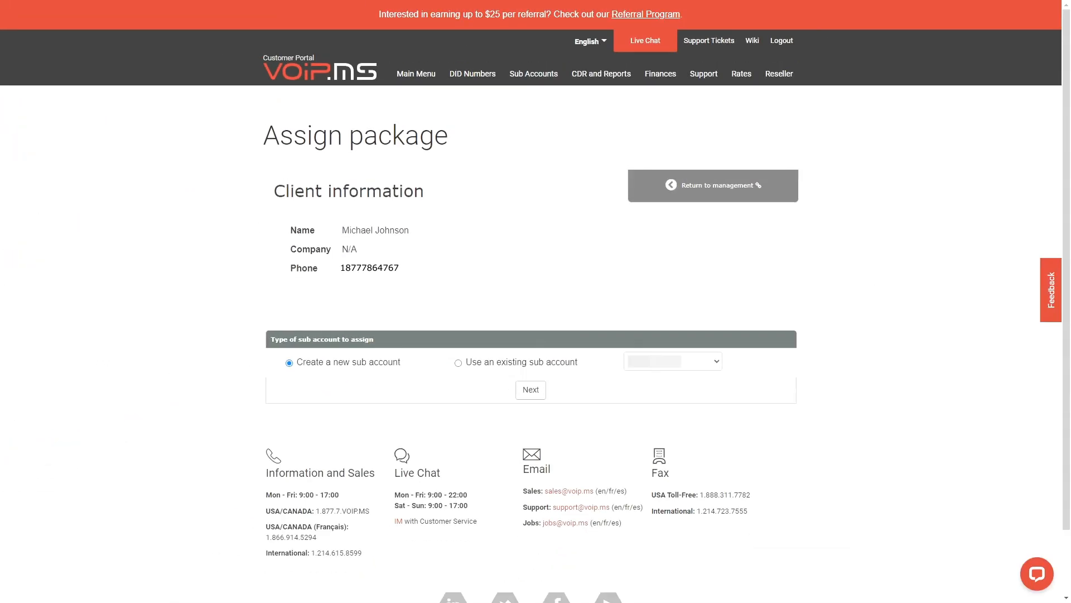
{"action": "scroll", "scroll_direction": "down", "scroll_amount": 3}
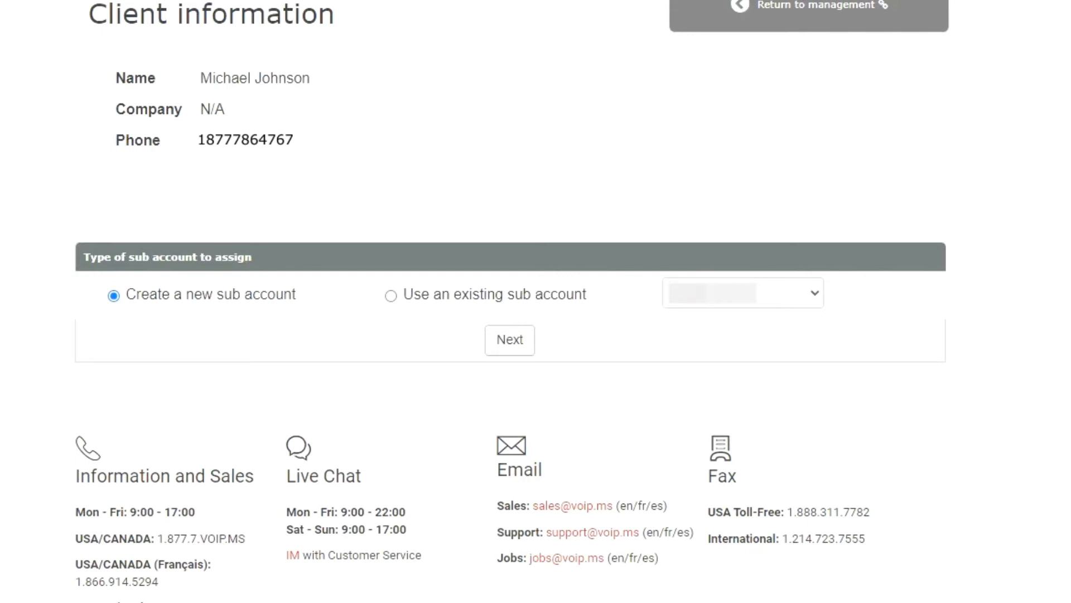
{"action": "left_click", "coordinate": [391, 295]}
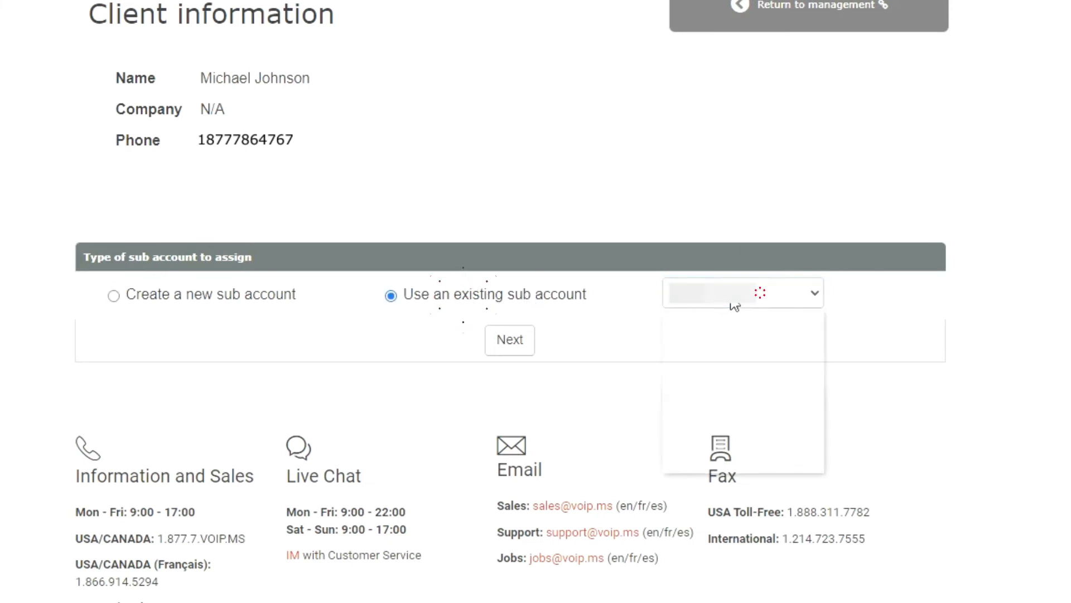
{"action": "left_click", "coordinate": [744, 293]}
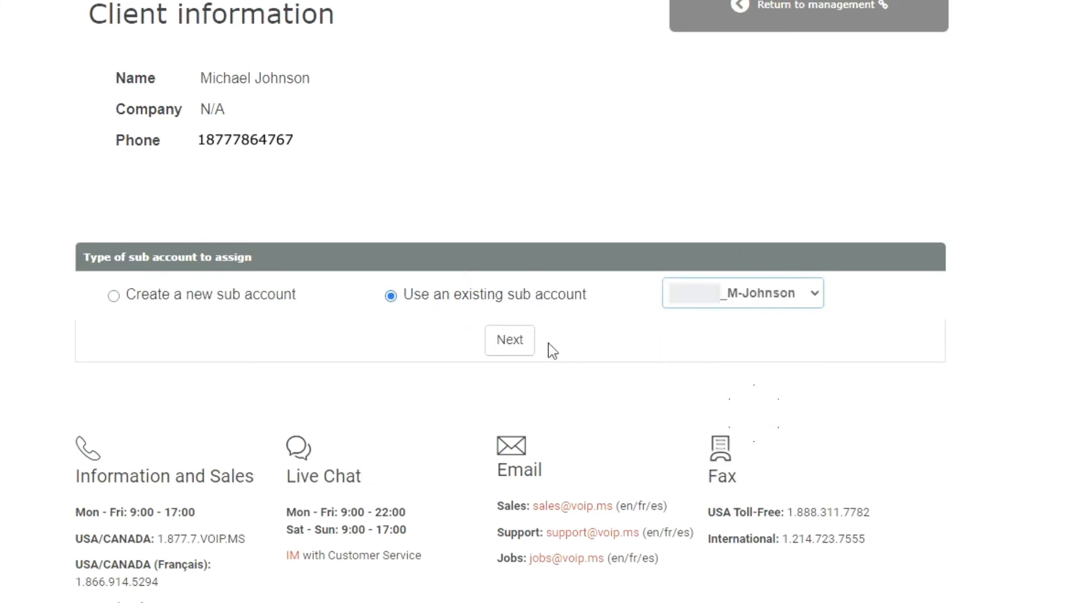
{"action": "left_click", "coordinate": [509, 340]}
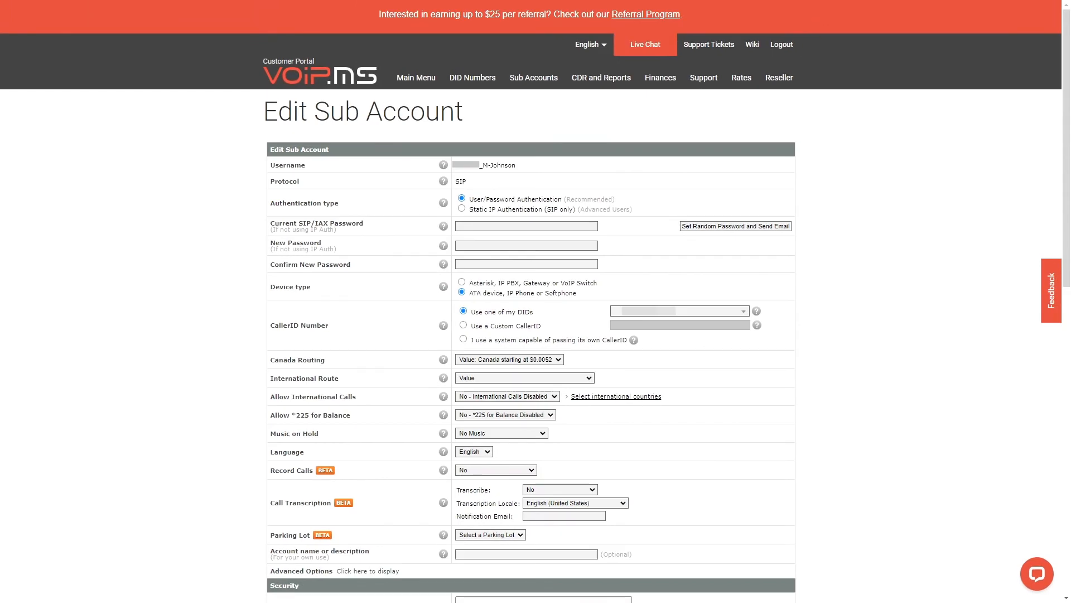
- Set Reseller client package to 'Premium North America - 14.99 monthly' and update the account
{"action": "scroll", "scroll_direction": "down", "scroll_amount": 3}
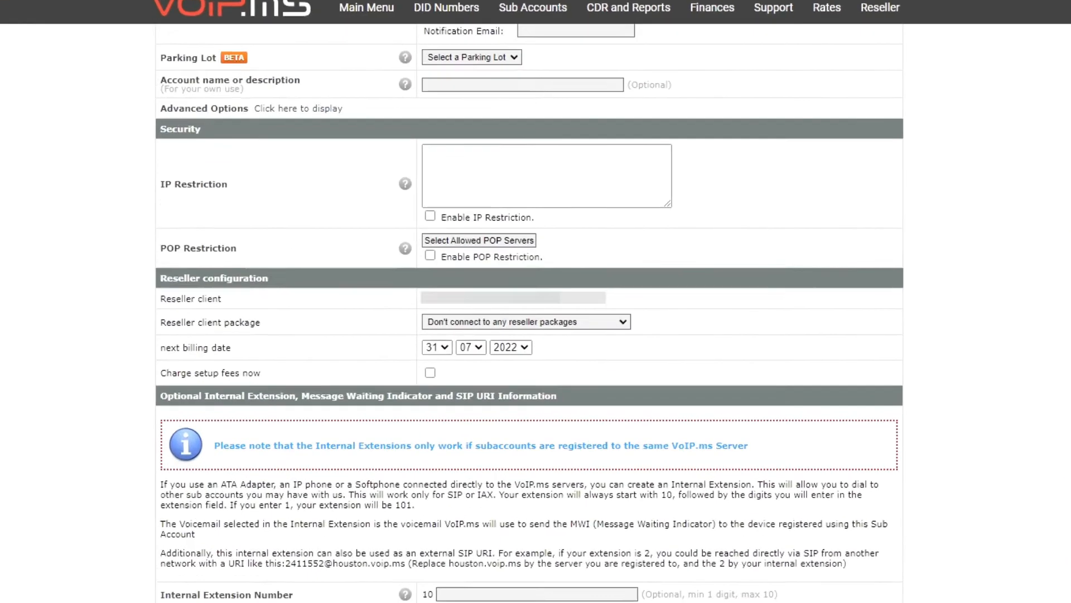
{"action": "scroll", "scroll_direction": "down", "scroll_amount": 3}
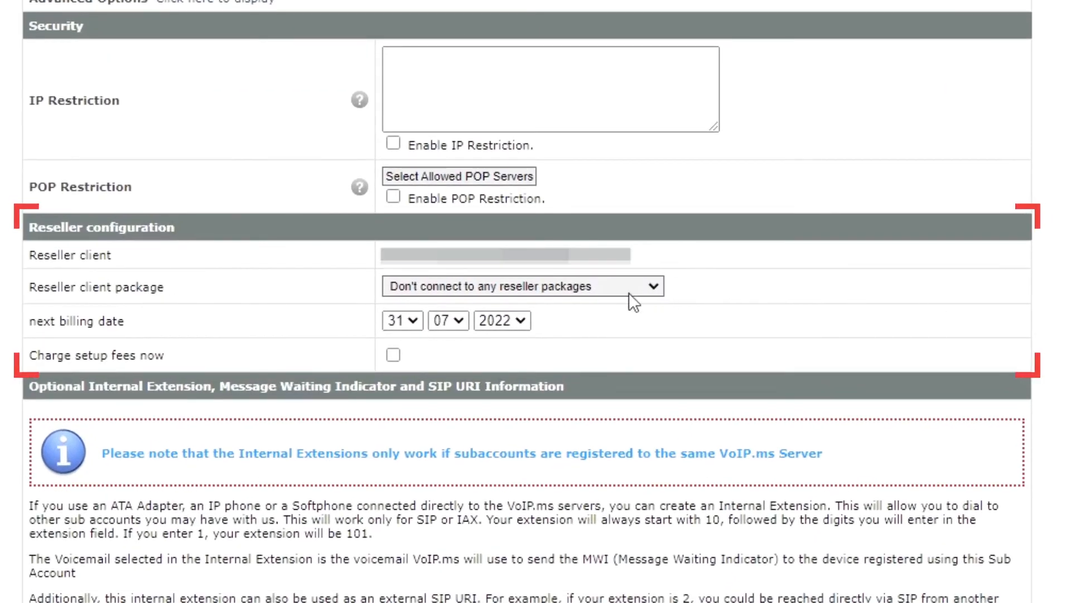
{"action": "left_click", "coordinate": [522, 285]}
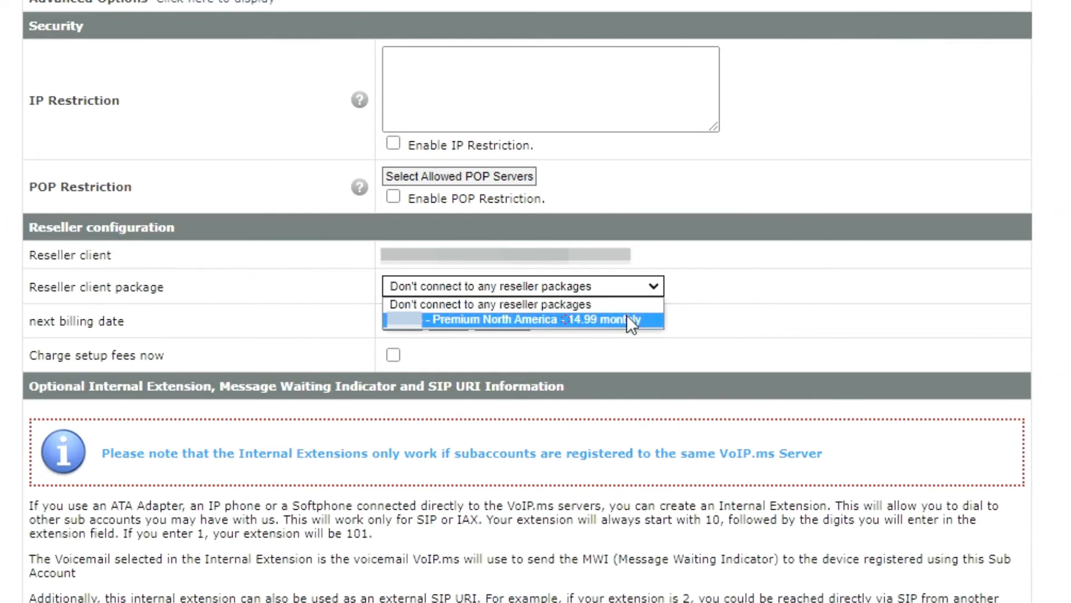
{"action": "left_click", "coordinate": [522, 320]}
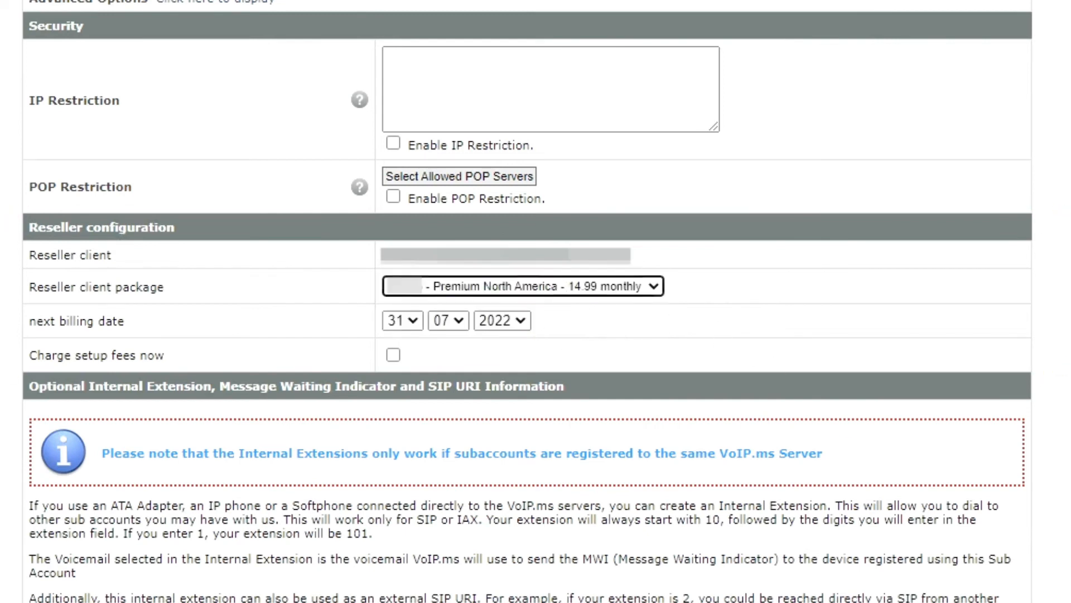
{"action": "scroll", "scroll_direction": "down", "scroll_amount": 3}
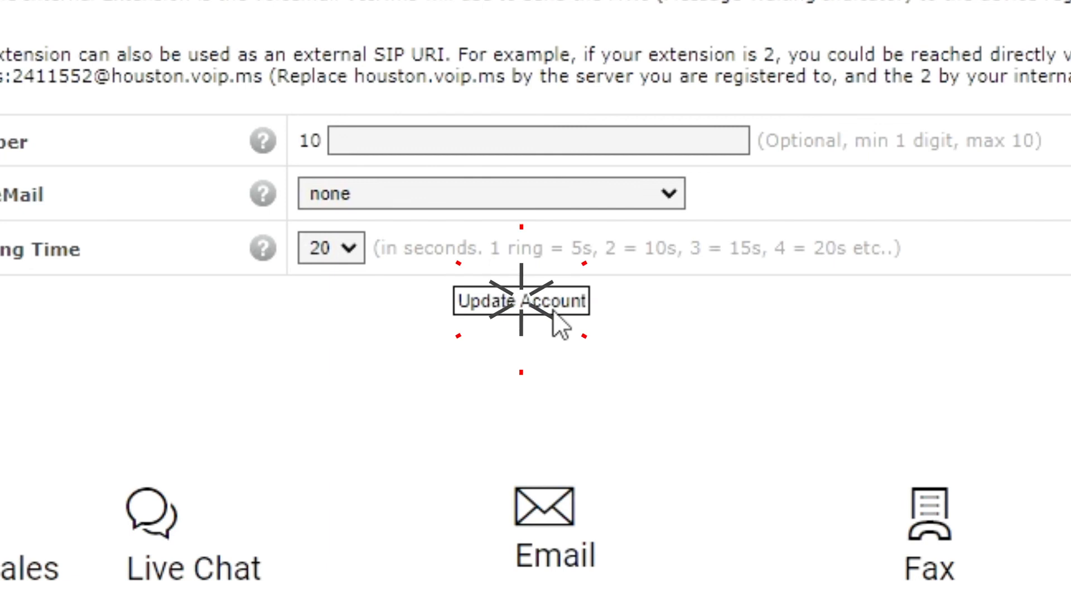
{"action": "left_click", "coordinate": [521, 300]}
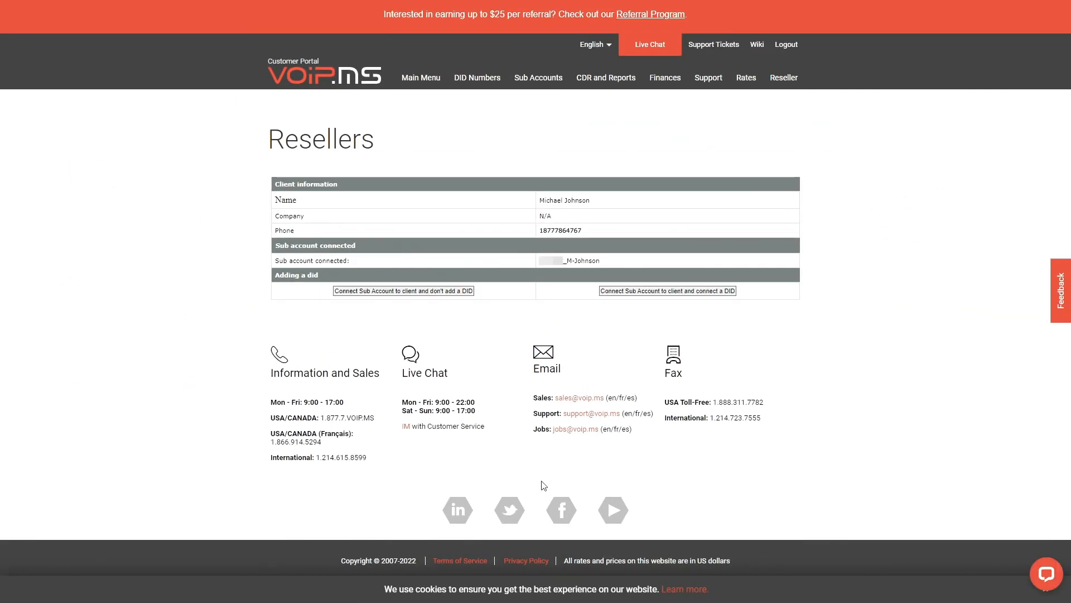